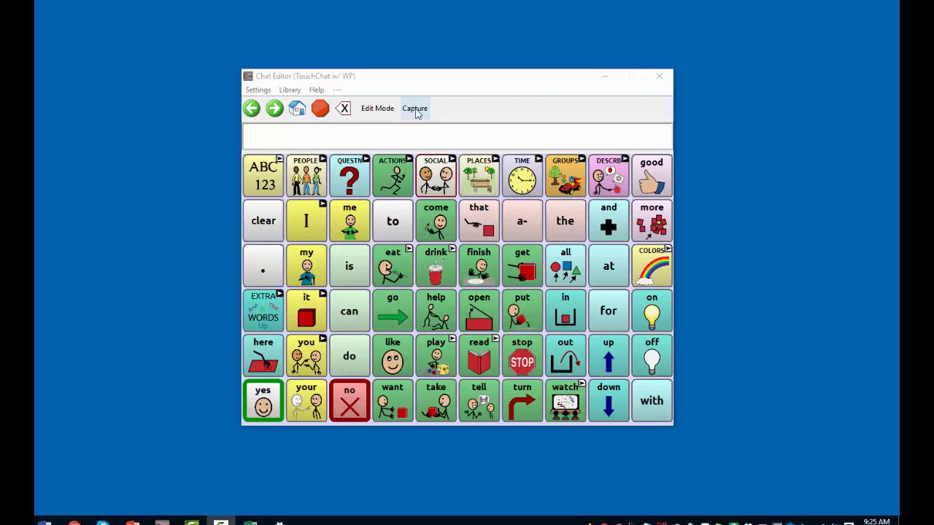
- Turn on Capture so pressed symbol buttons collect in the Button Capture panel
left_click(414, 108)
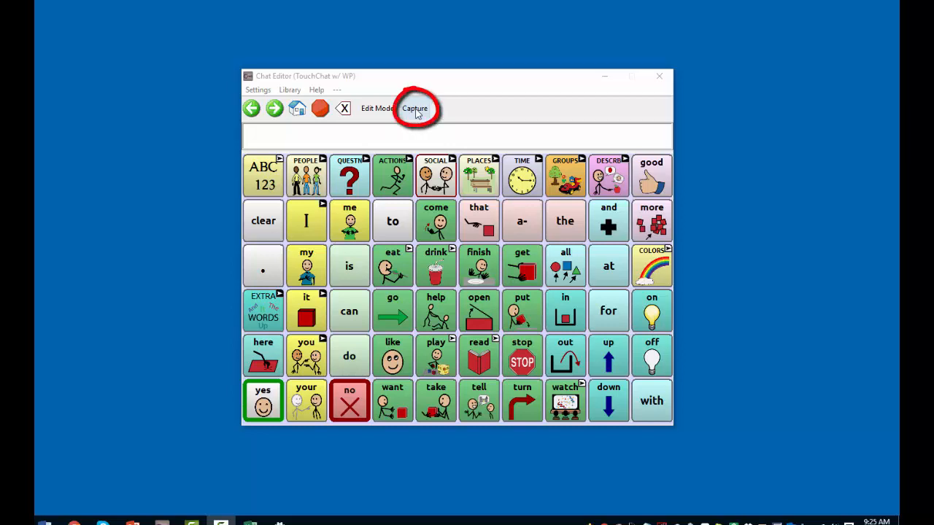
left_click(416, 108)
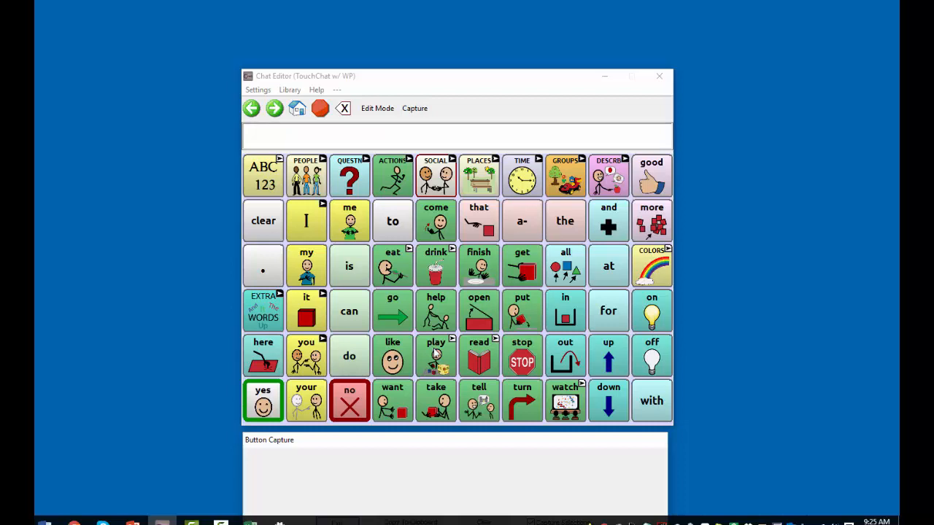
- Capture the 'play' and 'with' symbol buttons in sequence
left_click(651, 401)
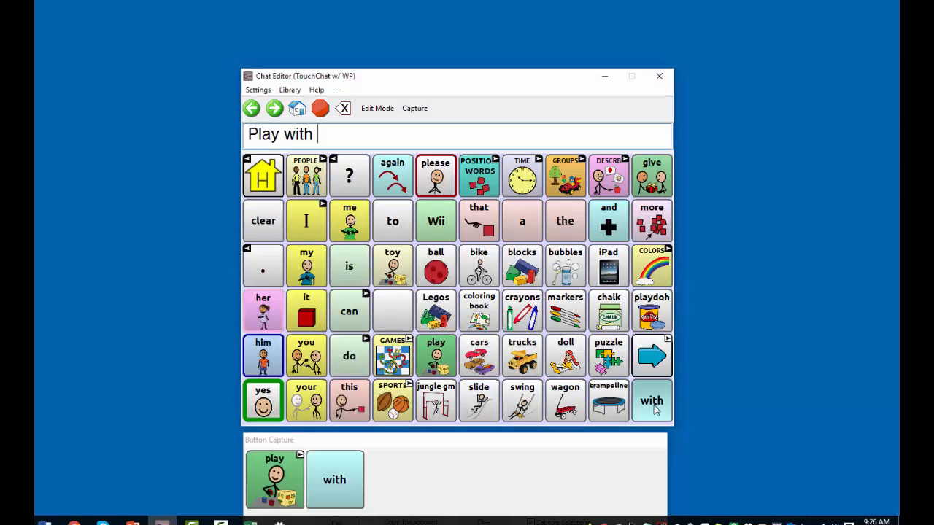
left_click(435, 265)
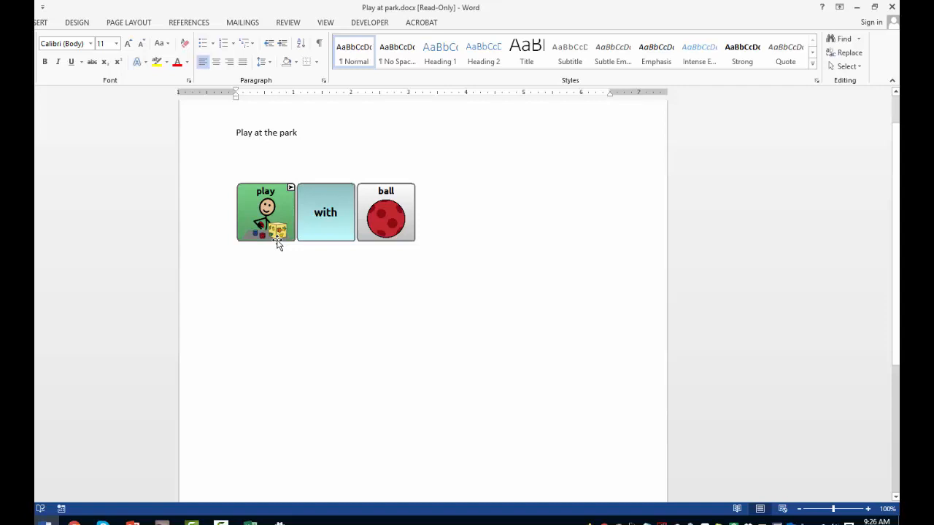
mouse_move(458, 456)
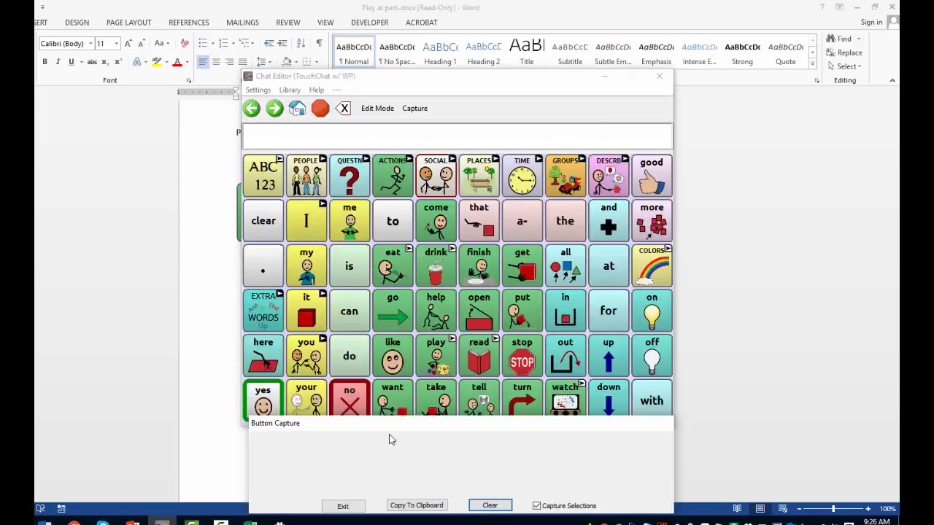
- Capture and copy 'play on swing', then begin a new 'play on' sequence
left_click(436, 355)
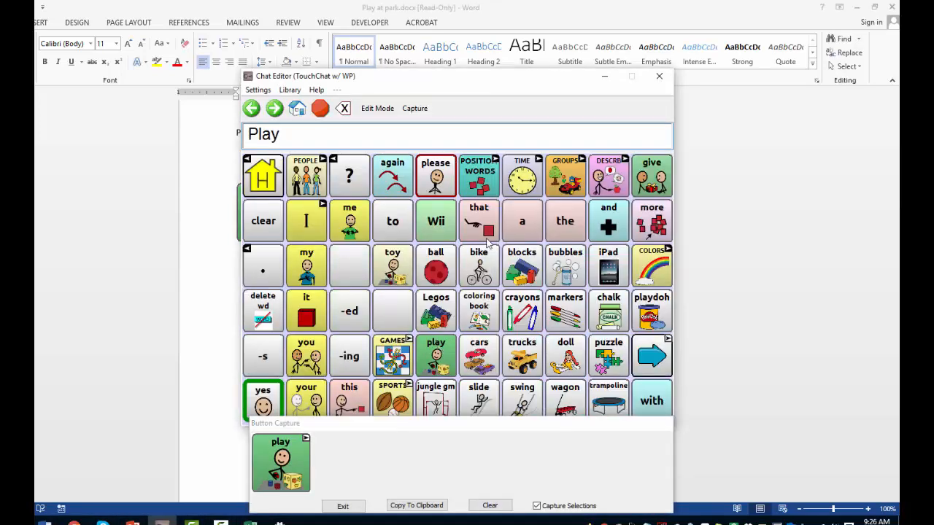
left_click(651, 310)
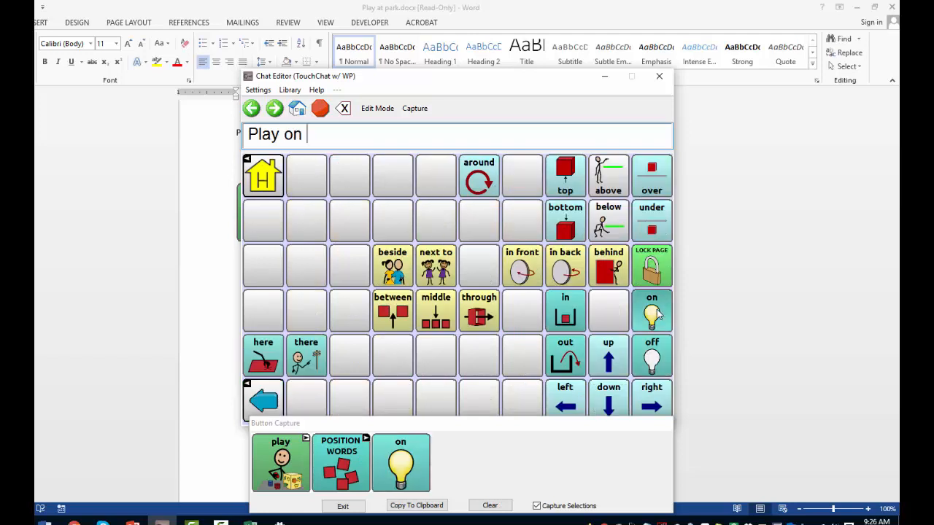
left_click(521, 399)
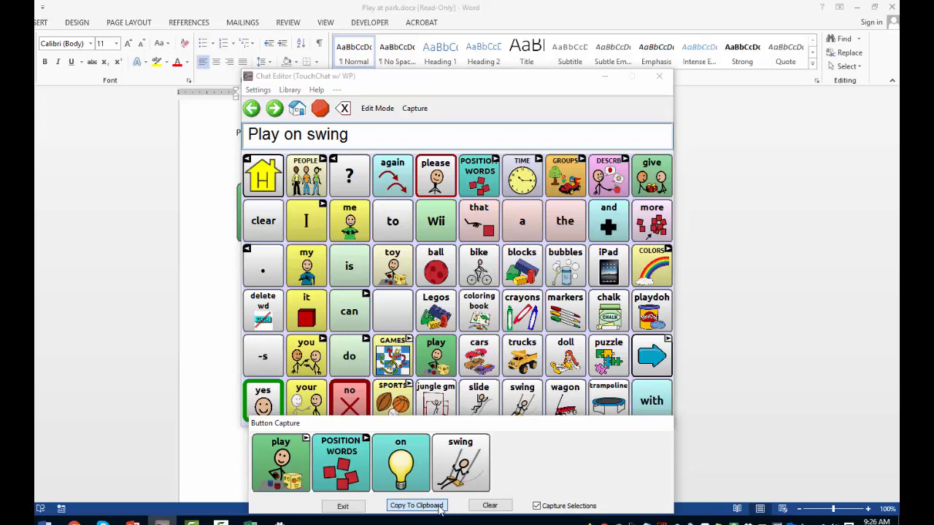
left_click(417, 505)
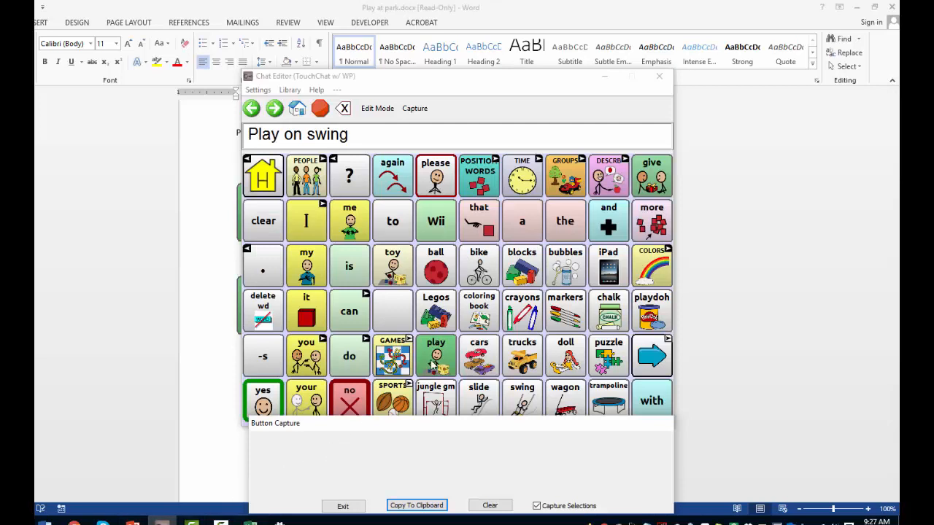
left_click(436, 355)
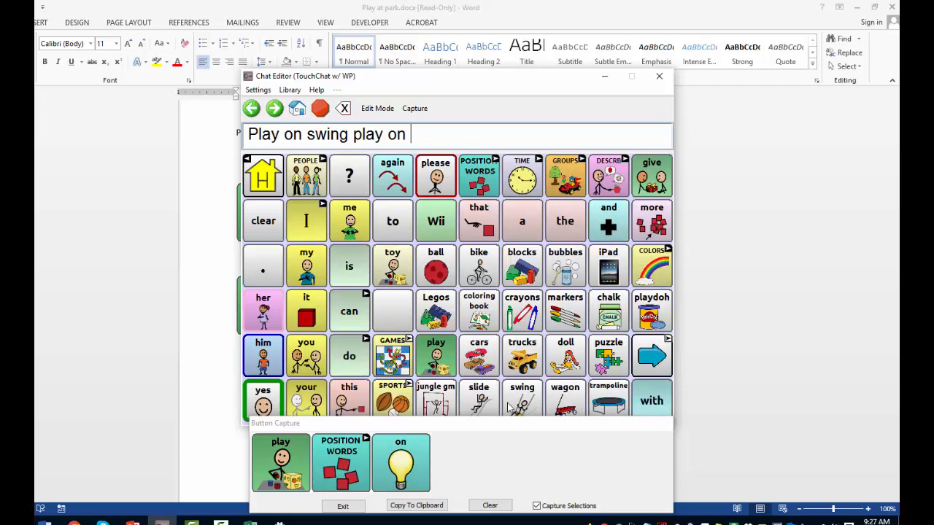
left_click(479, 398)
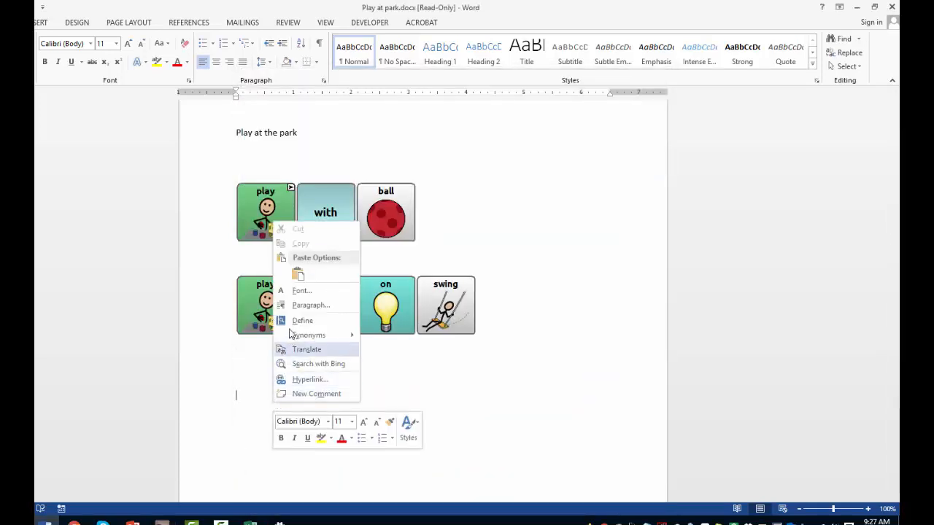
- Paste the 'play on slide' symbol row into the Word park document
left_click(108, 405)
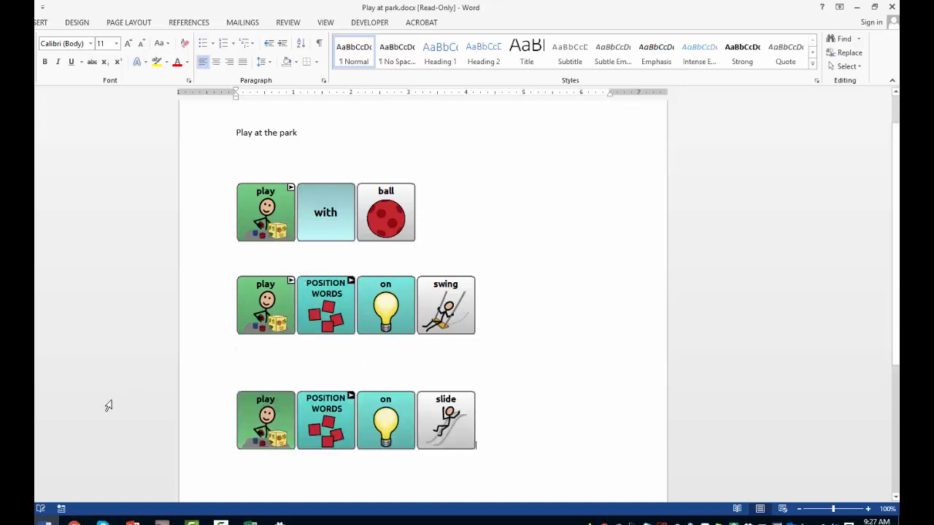
left_click(327, 212)
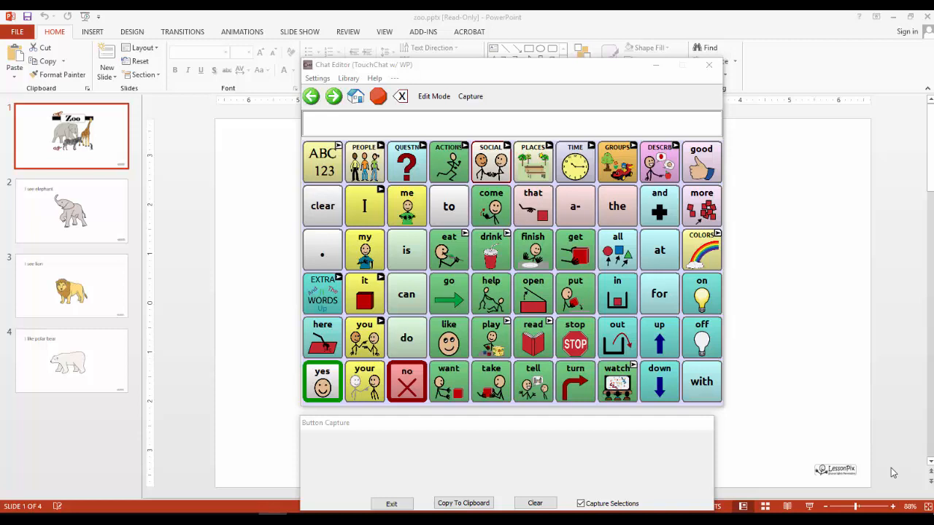
mouse_move(234, 236)
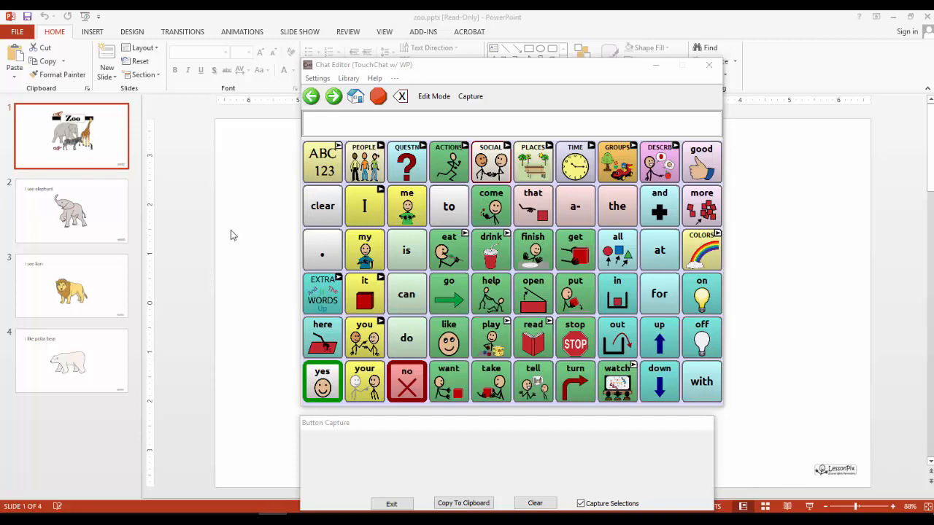
mouse_move(62, 243)
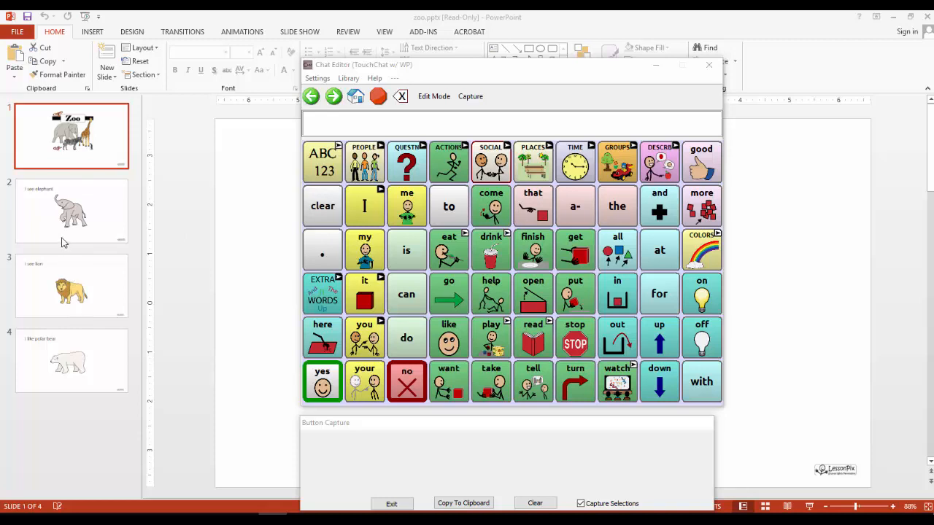
- Capture 'I', 'went' and 'zoo', then select the 'I see elephant' slide
left_click(364, 205)
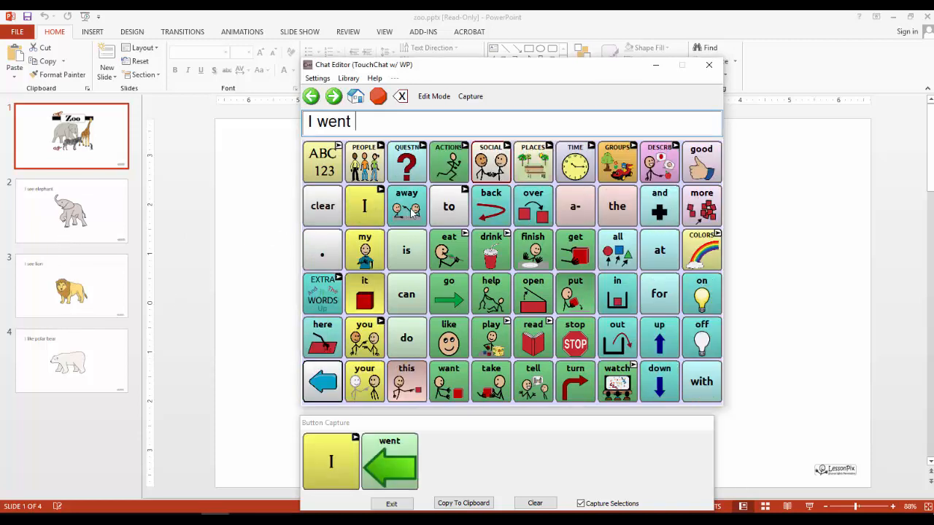
left_click(616, 206)
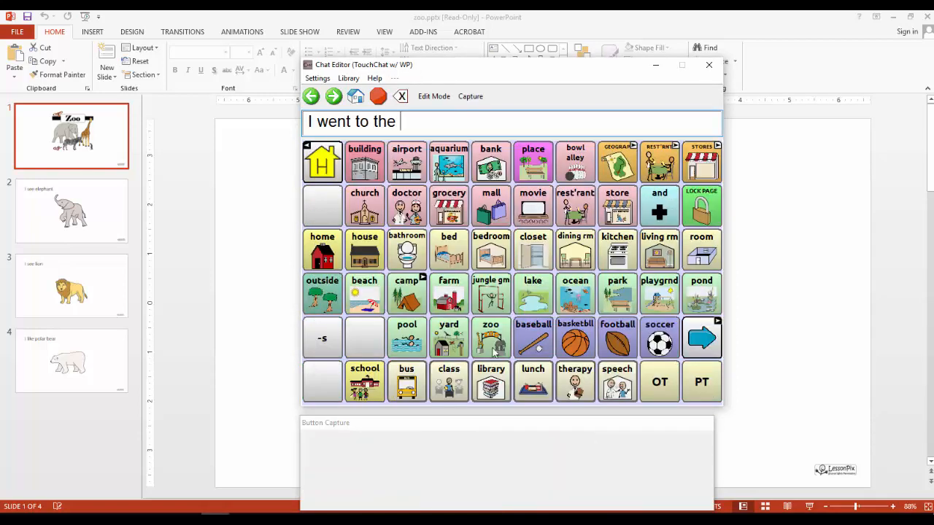
left_click(491, 337)
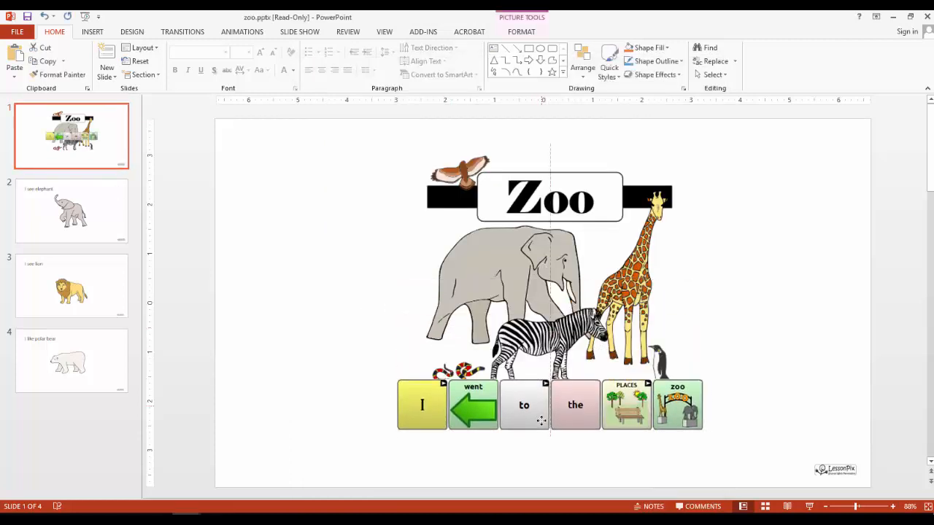
left_click(70, 210)
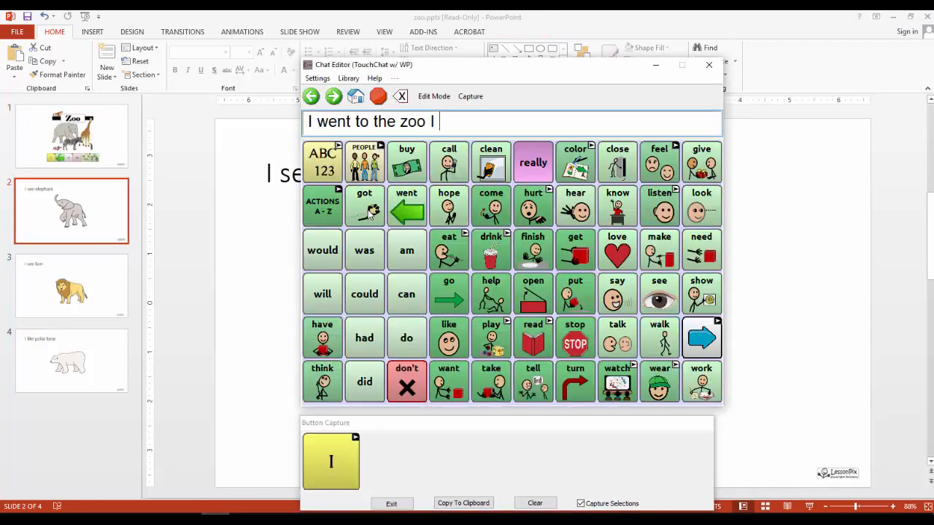
- Add 'see', then 'elephant' via the groups and wild animals pages
left_click(659, 293)
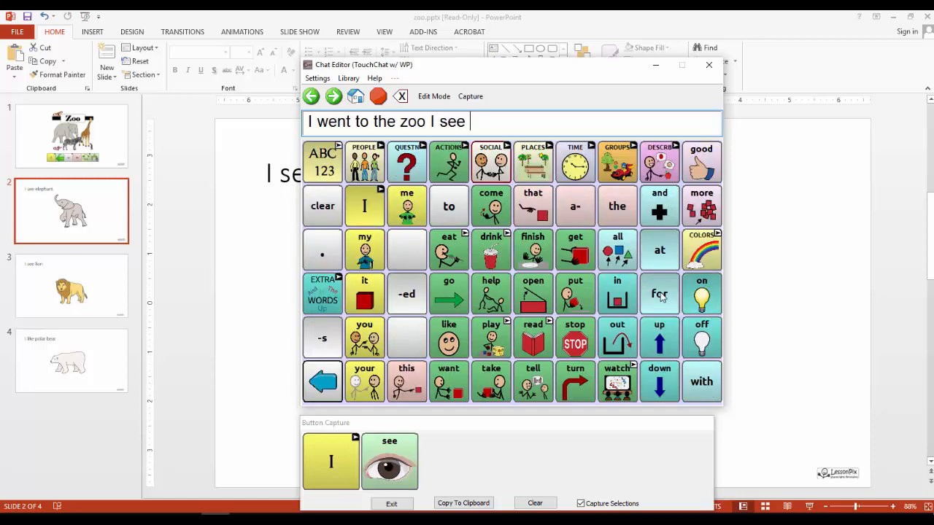
left_click(618, 161)
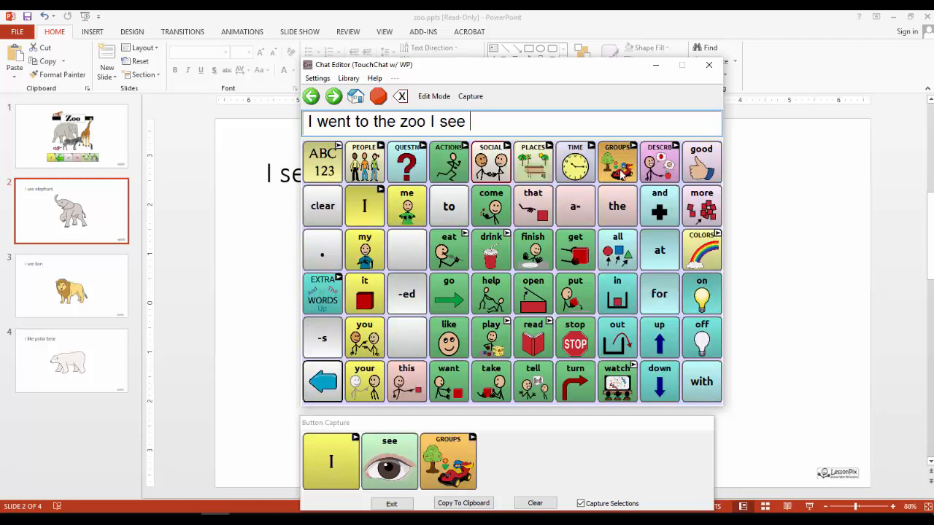
left_click(618, 161)
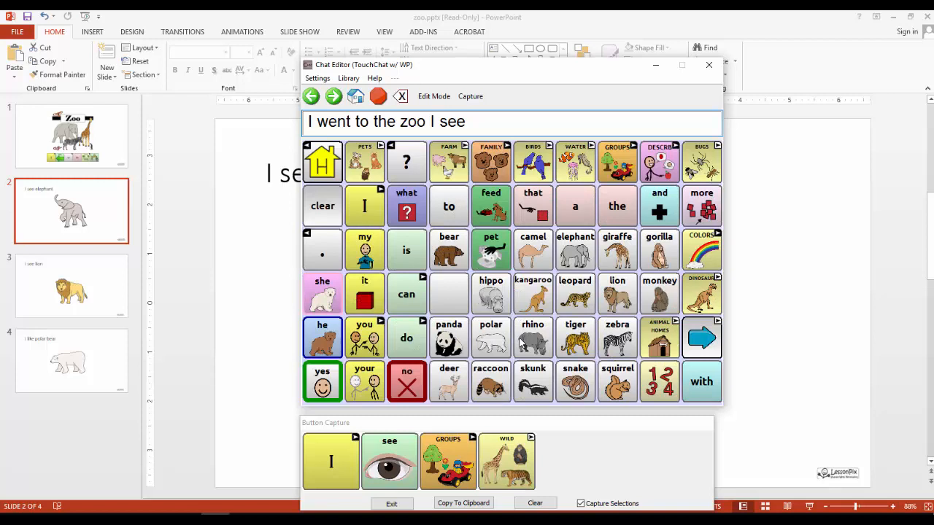
left_click(575, 249)
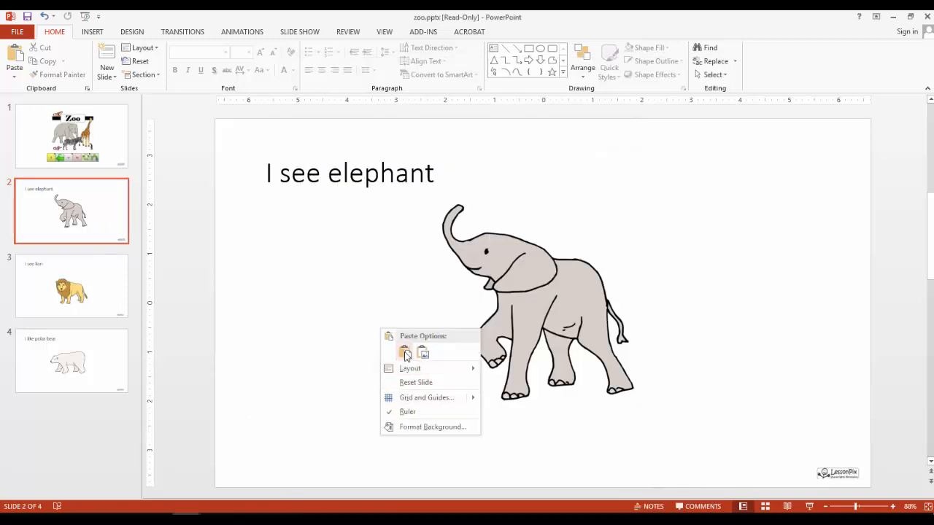
- Paste the elephant buttons as a picture, then move to the polar bear slide
left_click(405, 352)
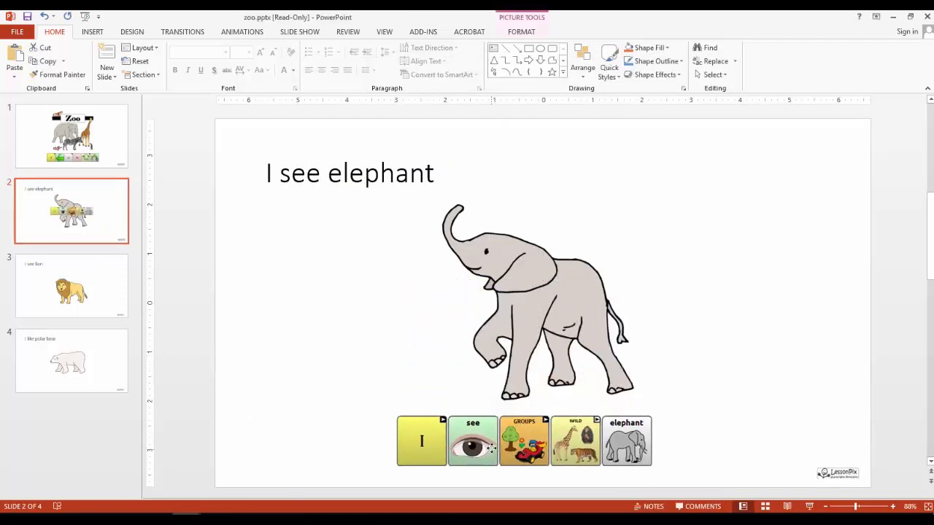
left_click(72, 286)
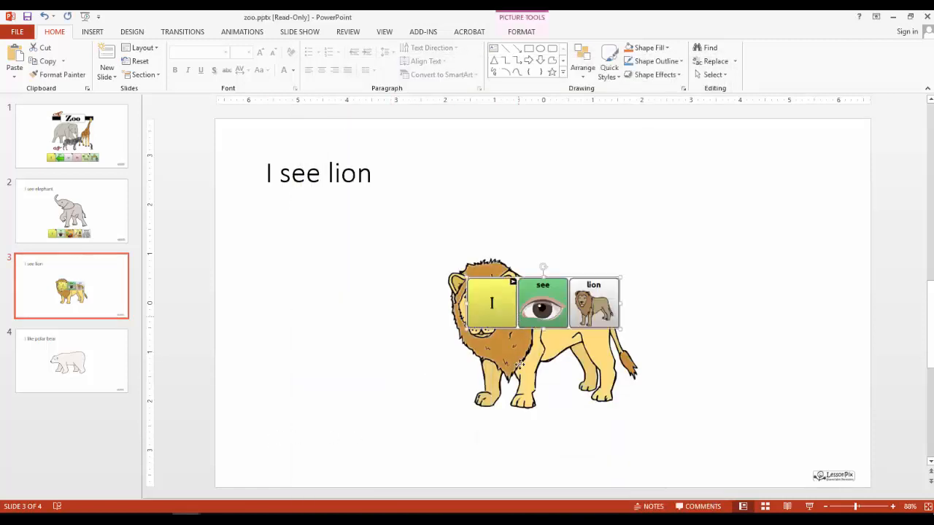
left_click(71, 361)
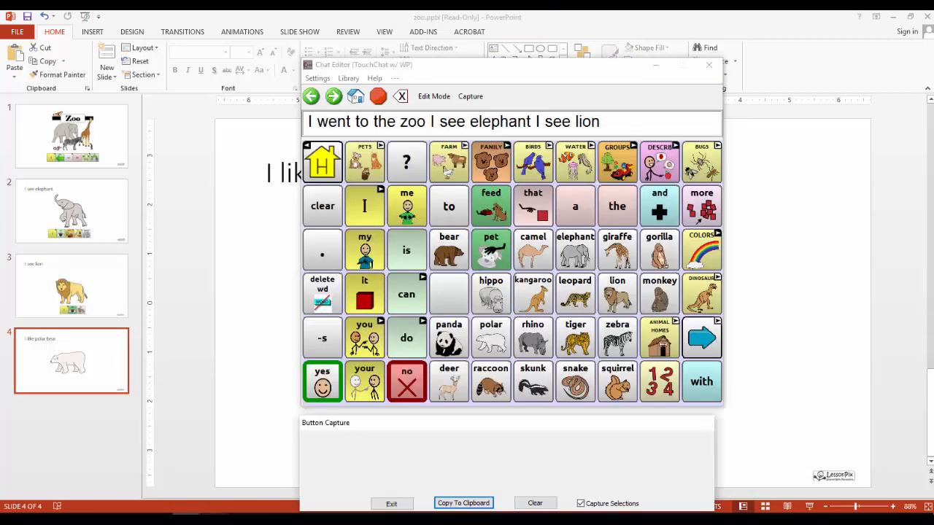
- Capture the 'I', 'like' and 'polar' symbol buttons
left_click(364, 205)
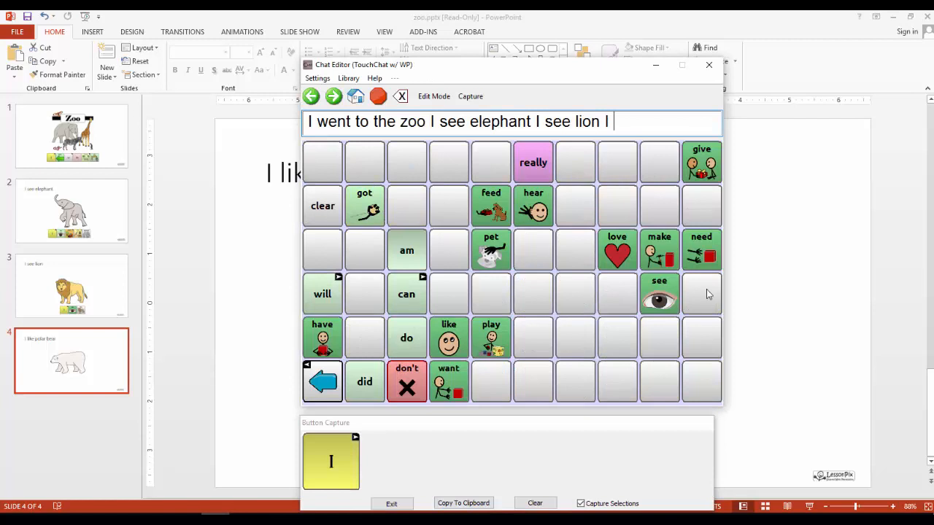
left_click(449, 337)
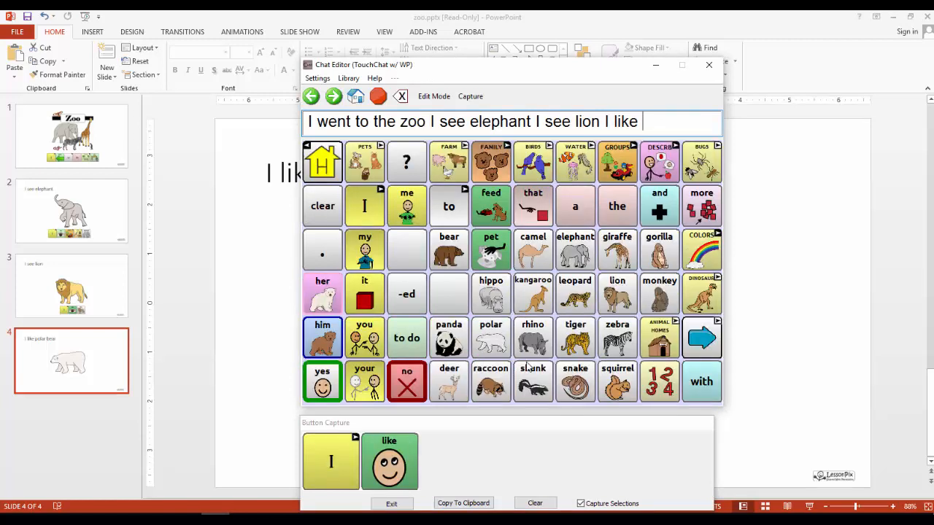
left_click(491, 337)
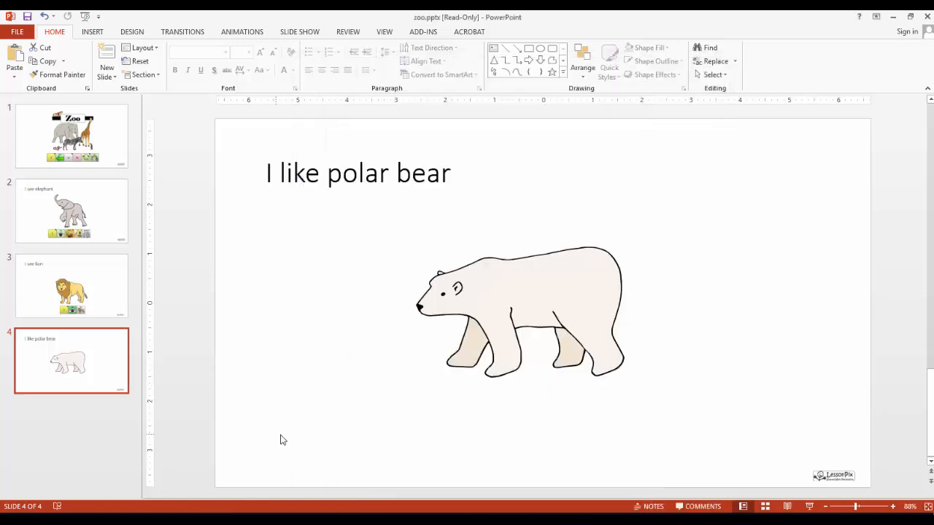
- Paste the 'I like polar' buttons onto slide 4 and drag them beneath the bear
left_click(542, 306)
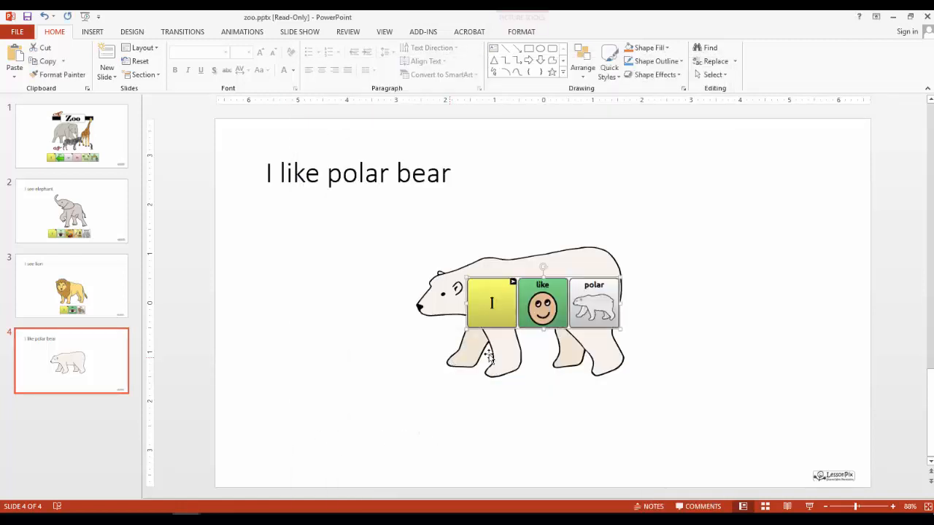
left_click_drag(543, 305, 542, 435)
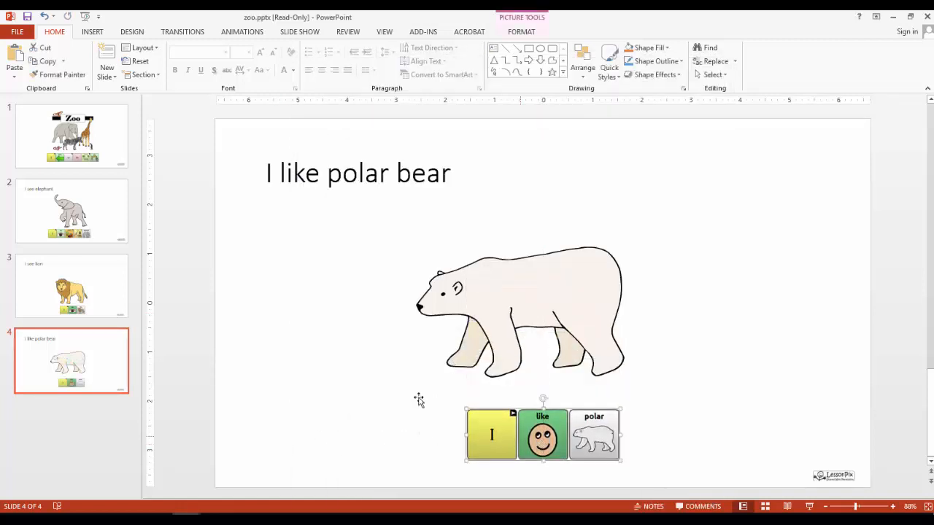
mouse_move(360, 380)
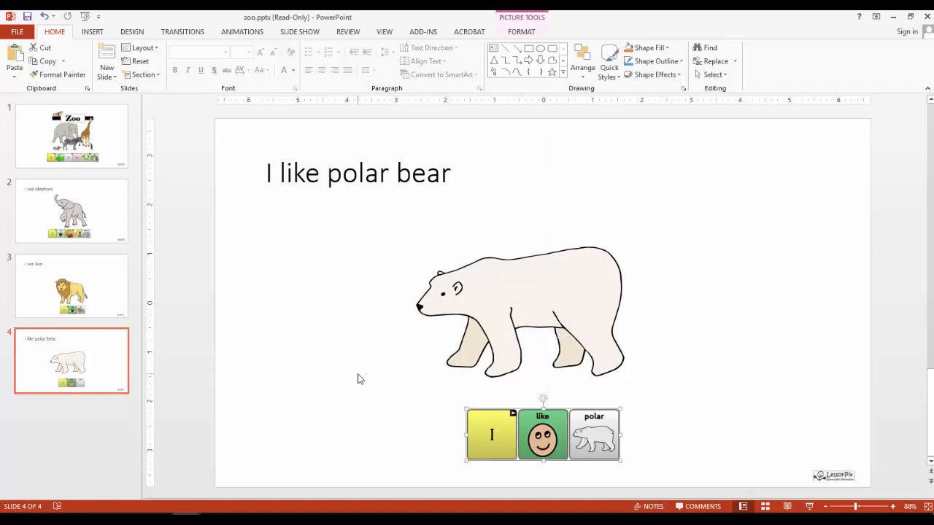